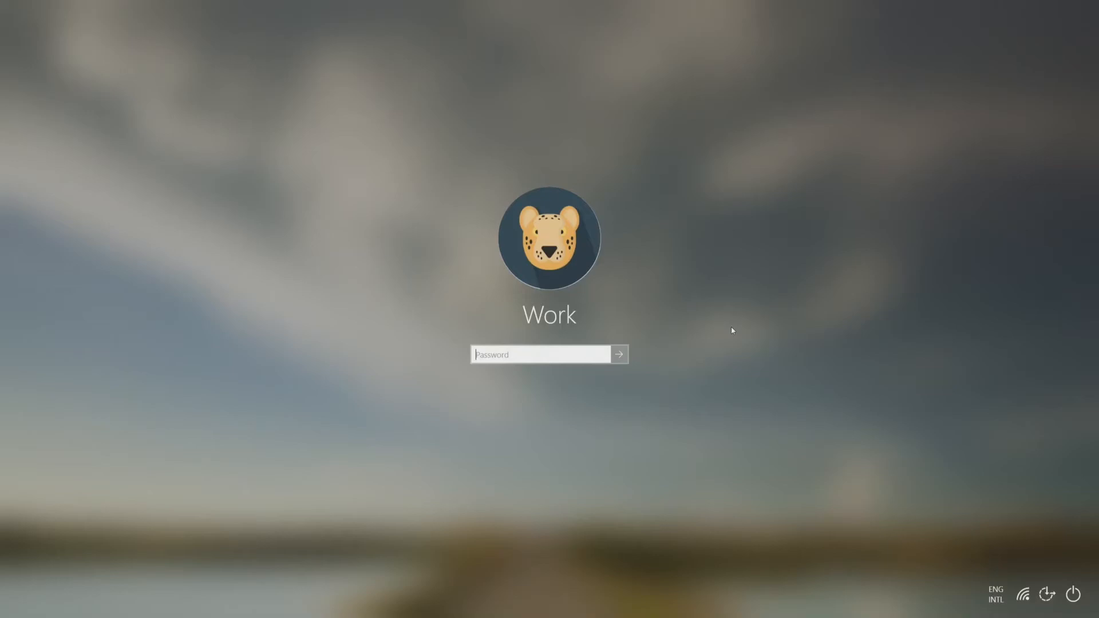
pyautogui.moveTo(413, 246)
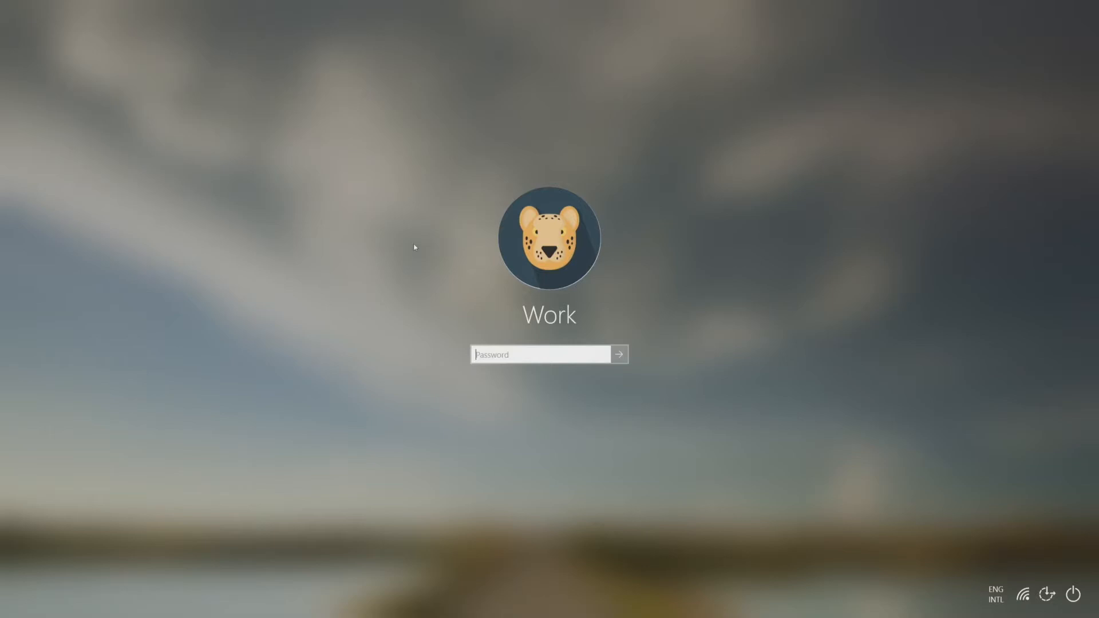
pyautogui.moveTo(446, 260)
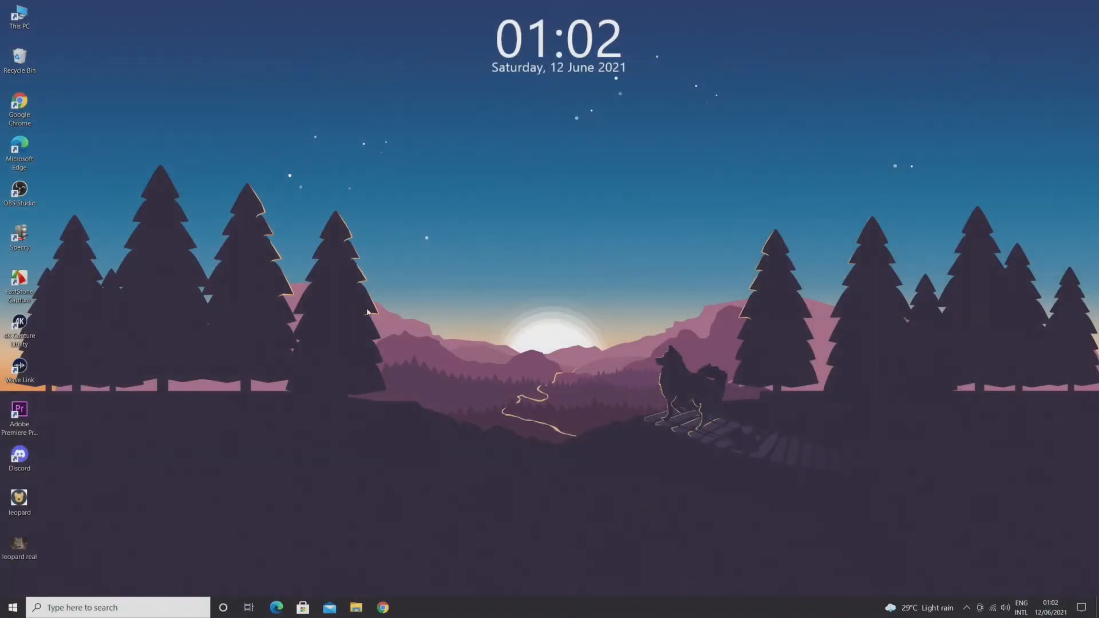
# Launch the Settings app from the Start menu
pyautogui.click(9, 605)
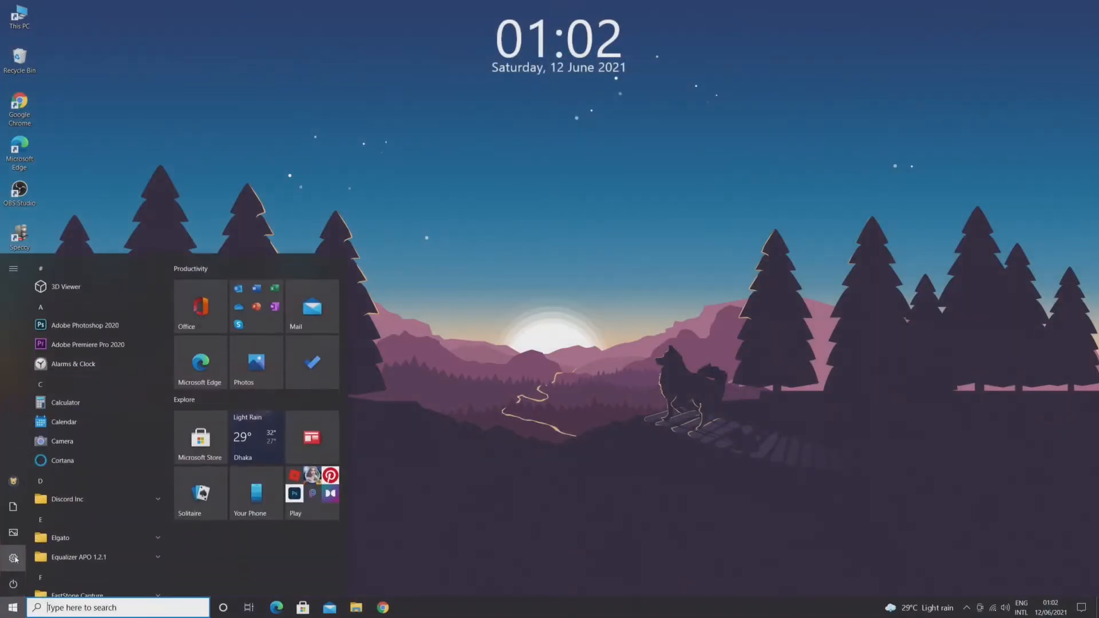
pyautogui.click(8, 560)
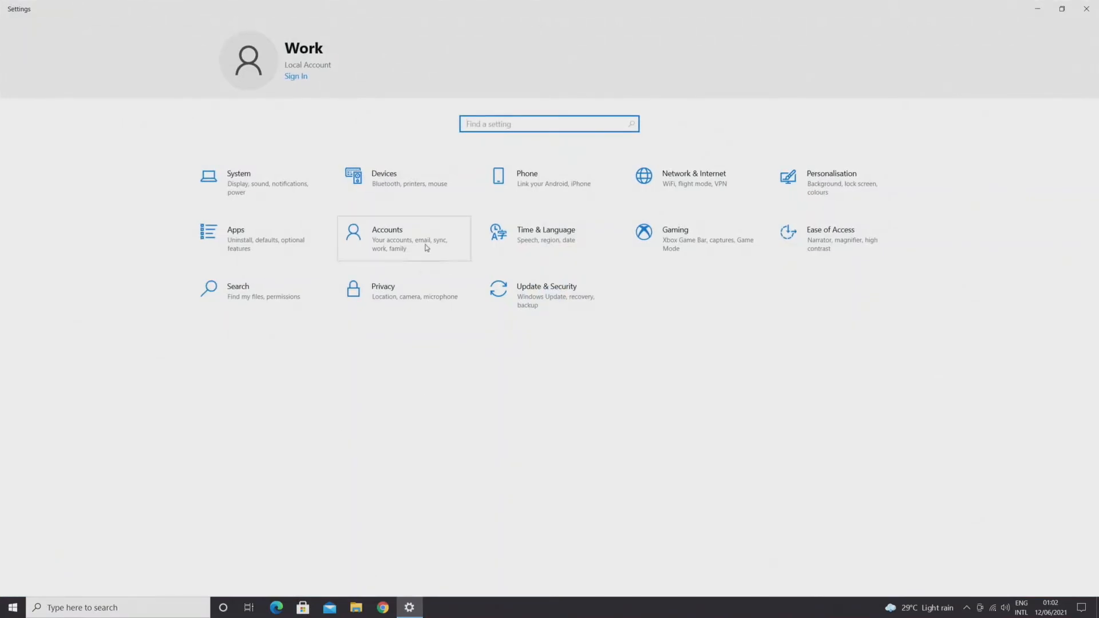
# Set the 'leopard real' photo as the account picture, then close Settings
pyautogui.click(403, 238)
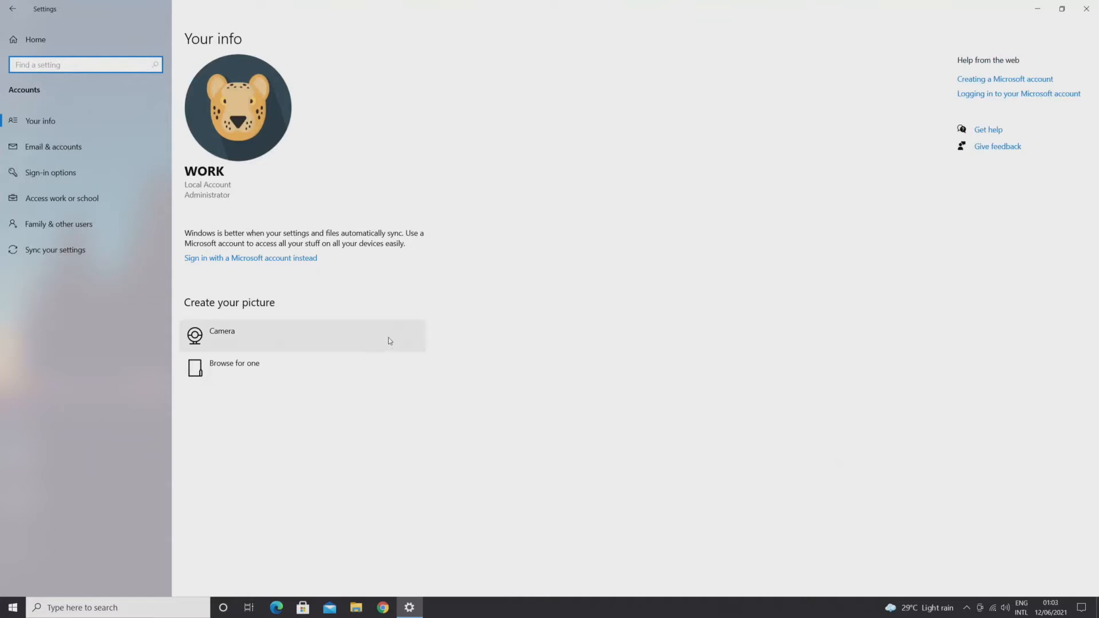
pyautogui.moveTo(255, 307)
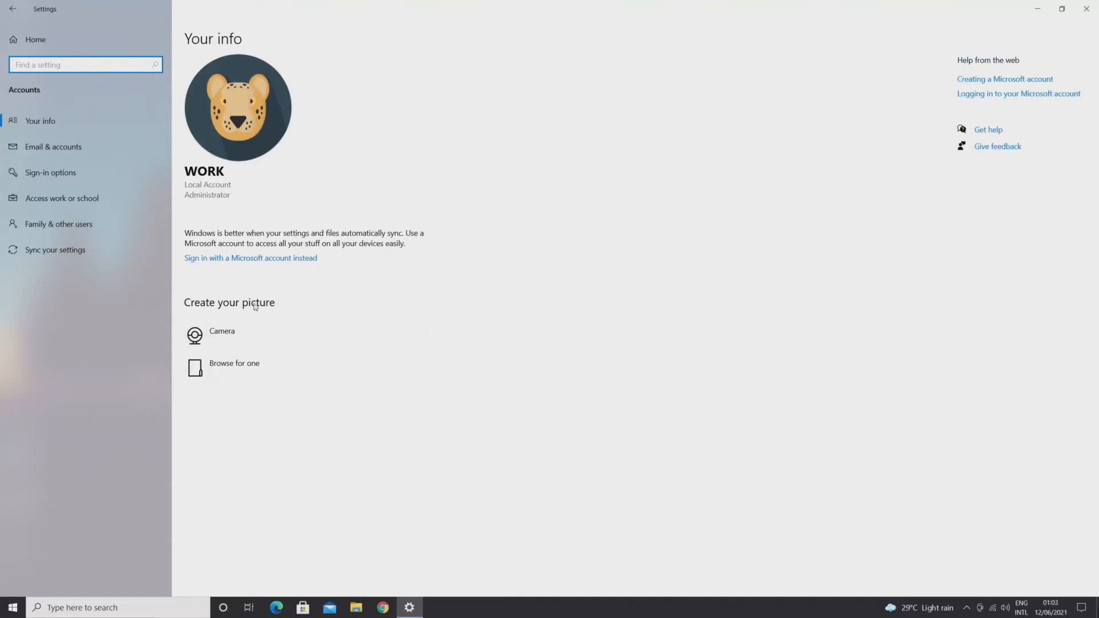
pyautogui.moveTo(288, 338)
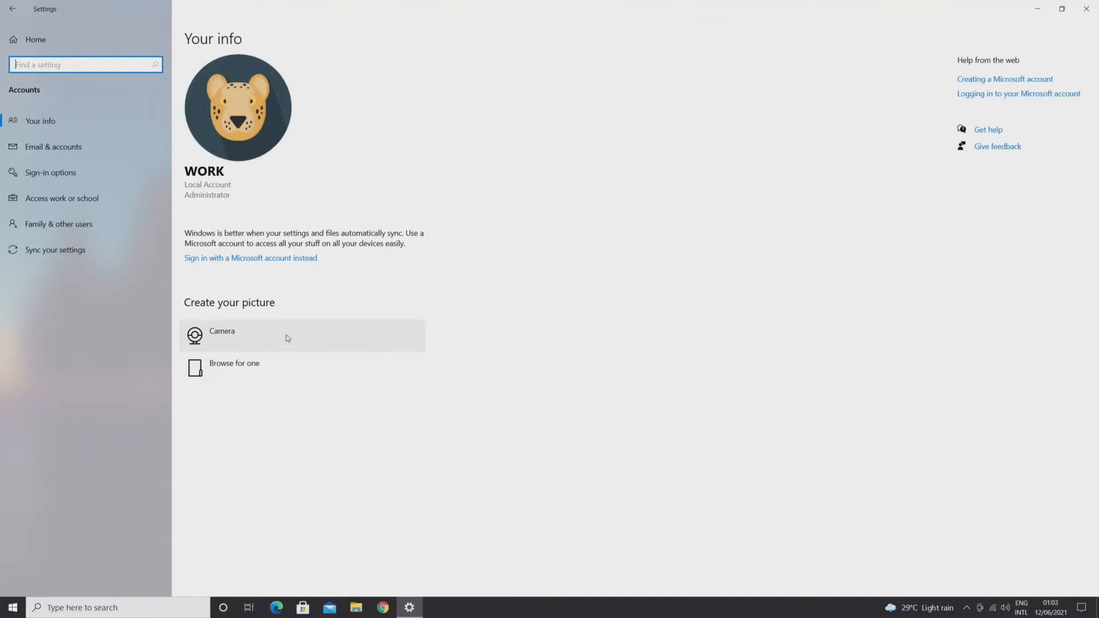
pyautogui.moveTo(298, 343)
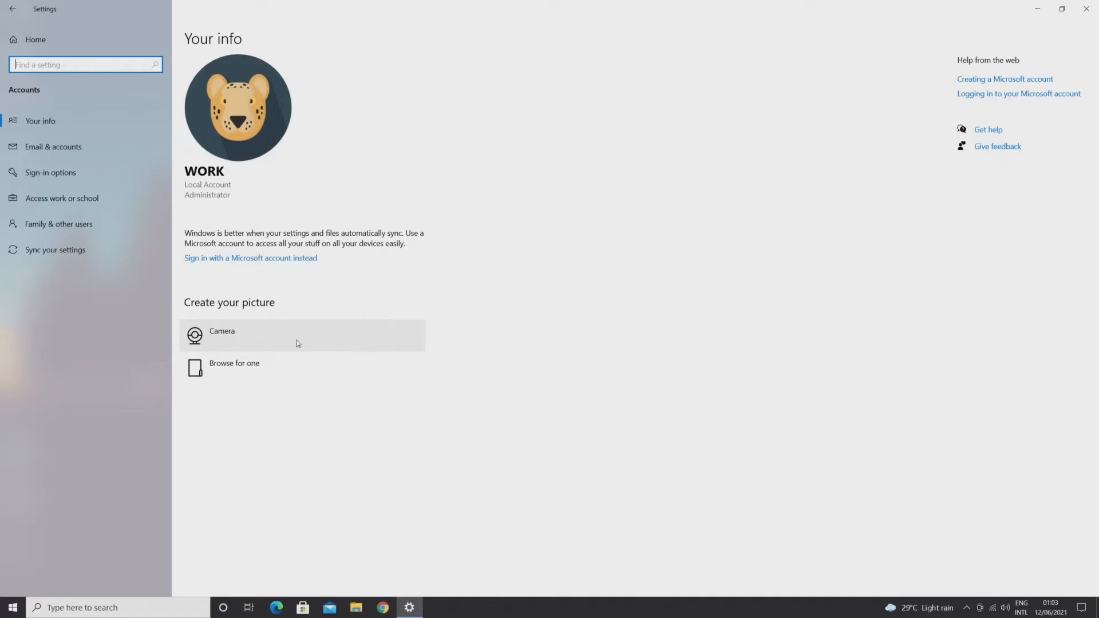
pyautogui.moveTo(287, 348)
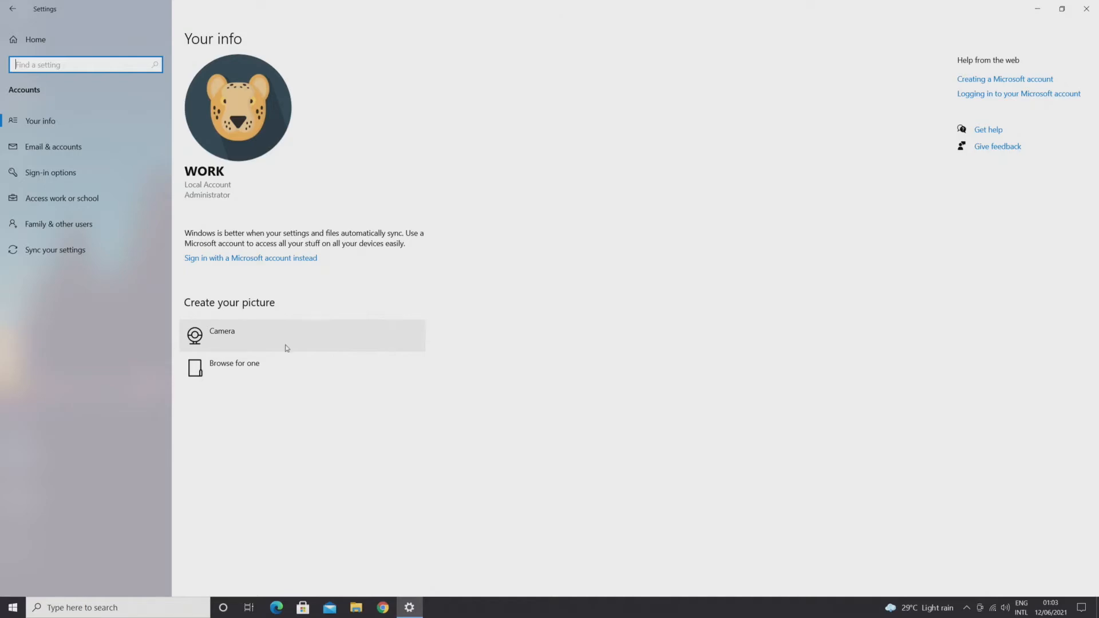
pyautogui.moveTo(234, 378)
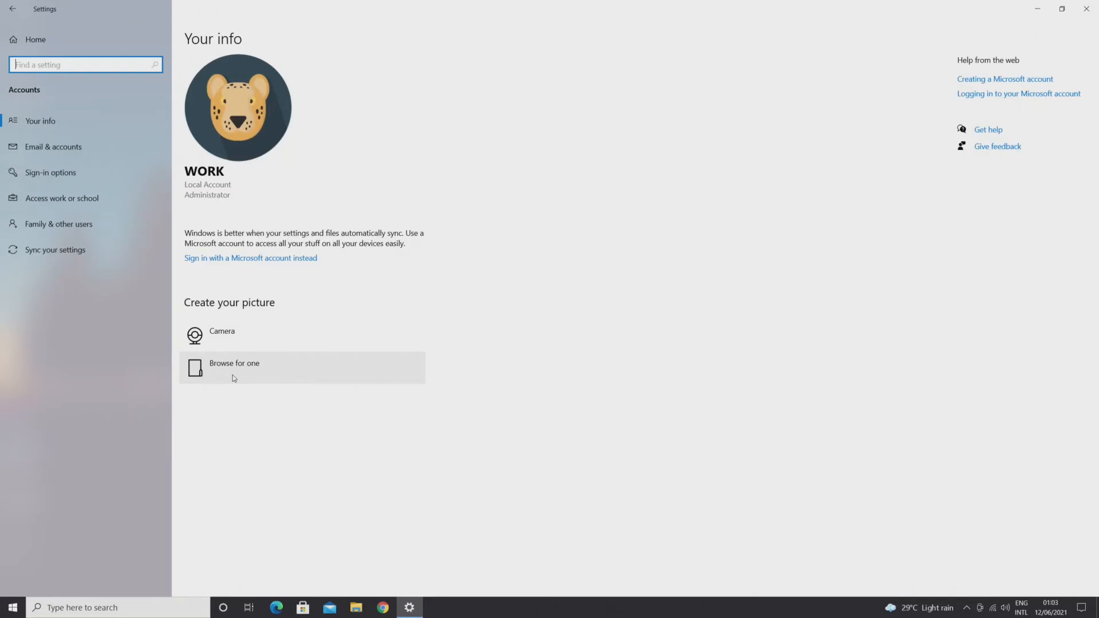
pyautogui.moveTo(239, 375)
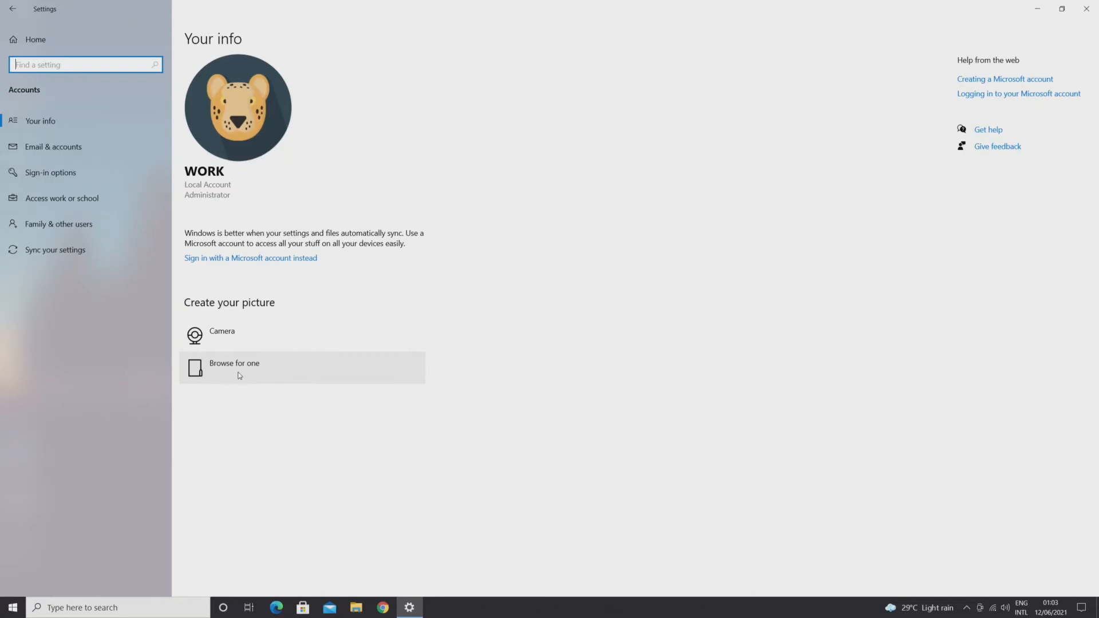
pyautogui.click(235, 368)
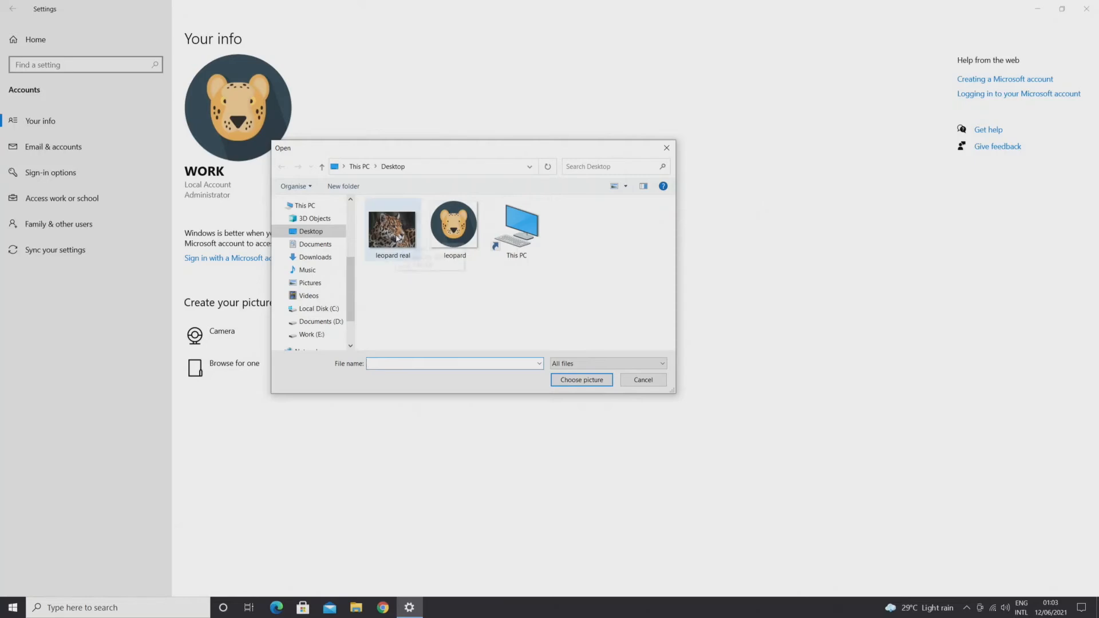
pyautogui.click(392, 227)
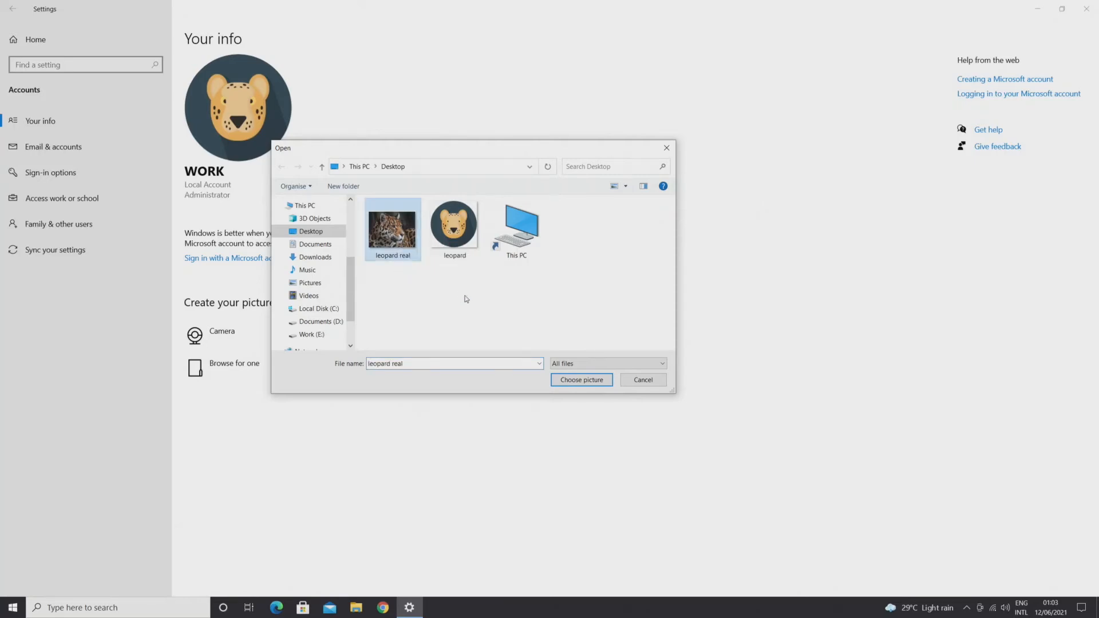
pyautogui.click(581, 380)
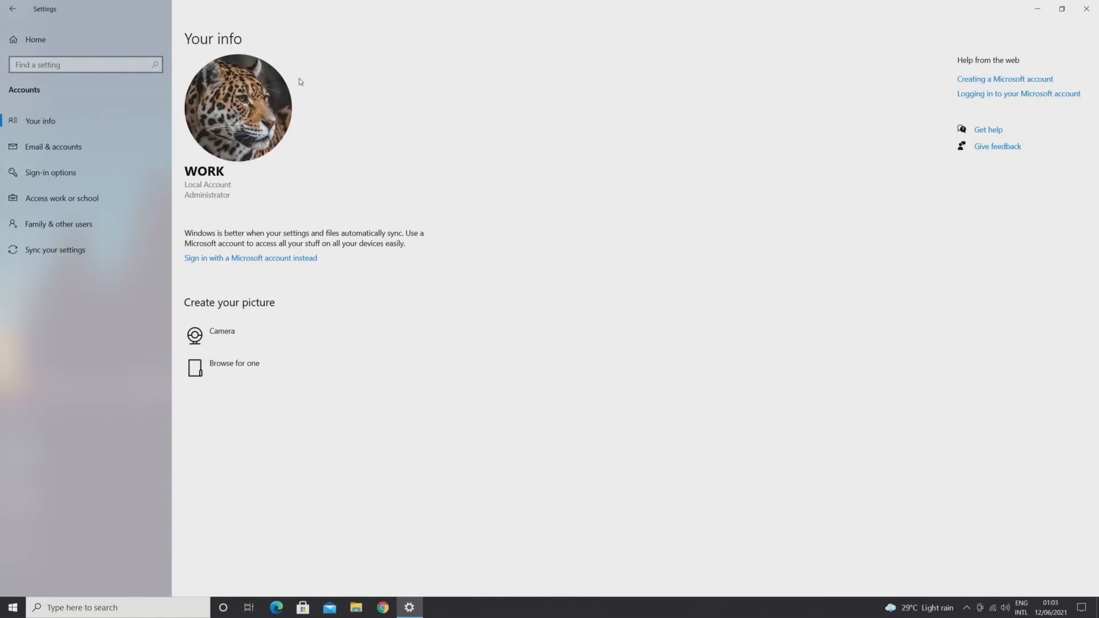
pyautogui.moveTo(423, 126)
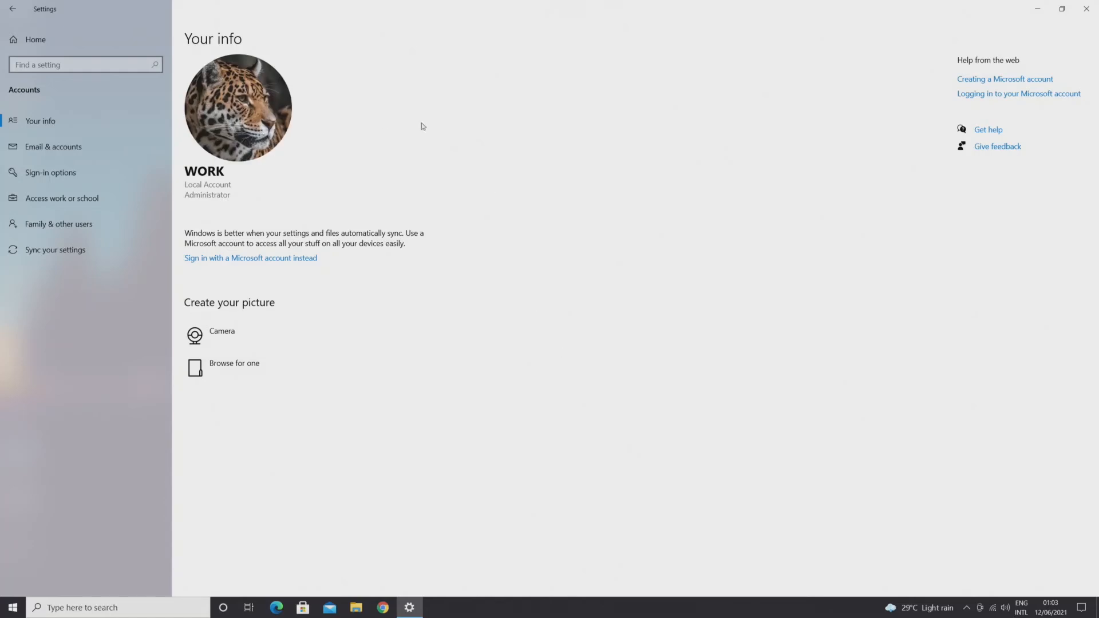
pyautogui.click(1083, 11)
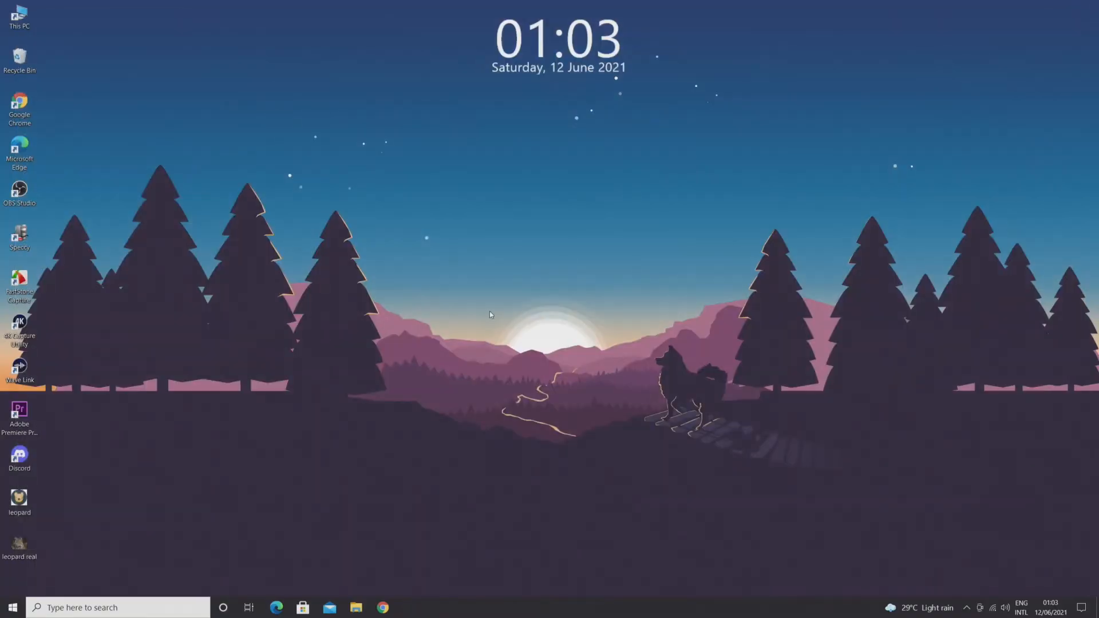